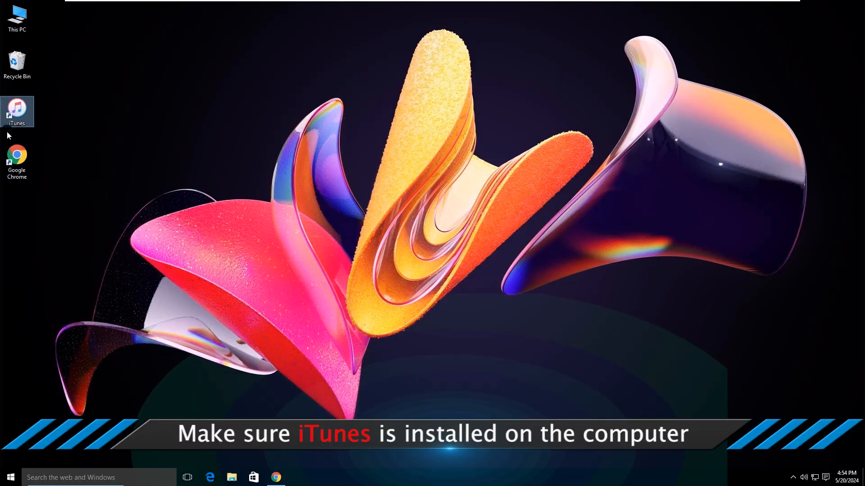
pyautogui.moveTo(35, 138)
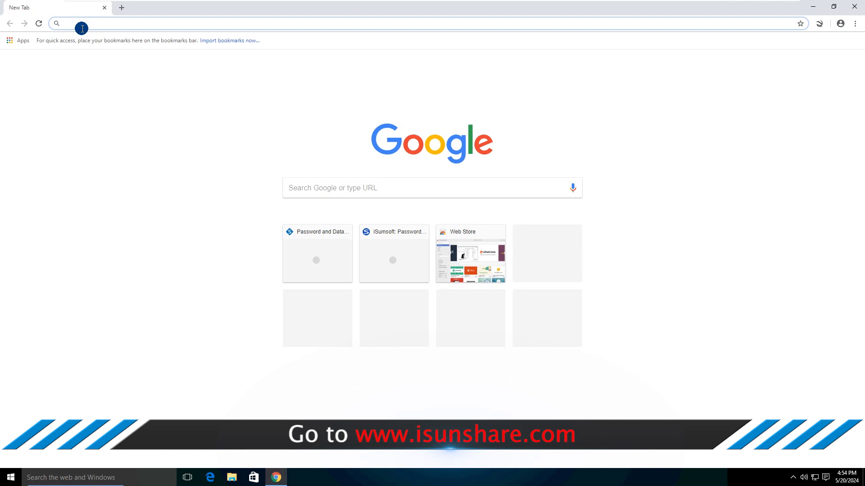
# Step: Go to isunshare.com's iPhone Passcode Genius page and download the Windows installer
pyautogui.write('www.isunshare.com')
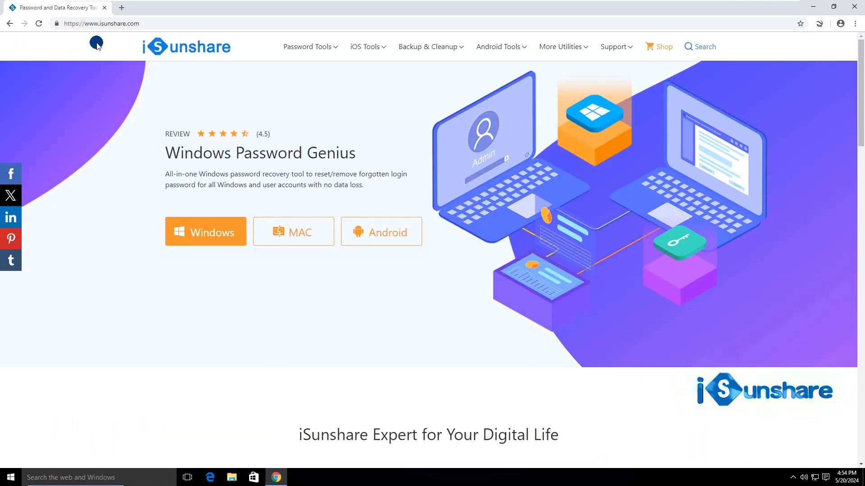
pyautogui.click(364, 46)
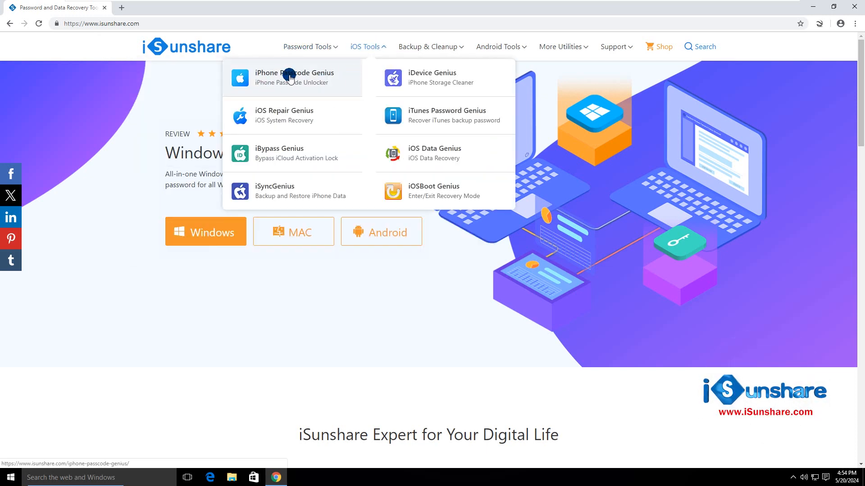
pyautogui.click(294, 77)
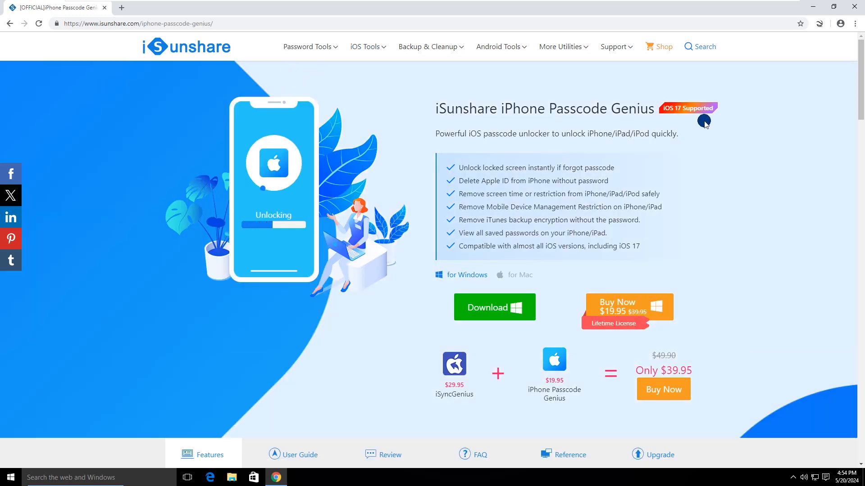
pyautogui.click(494, 307)
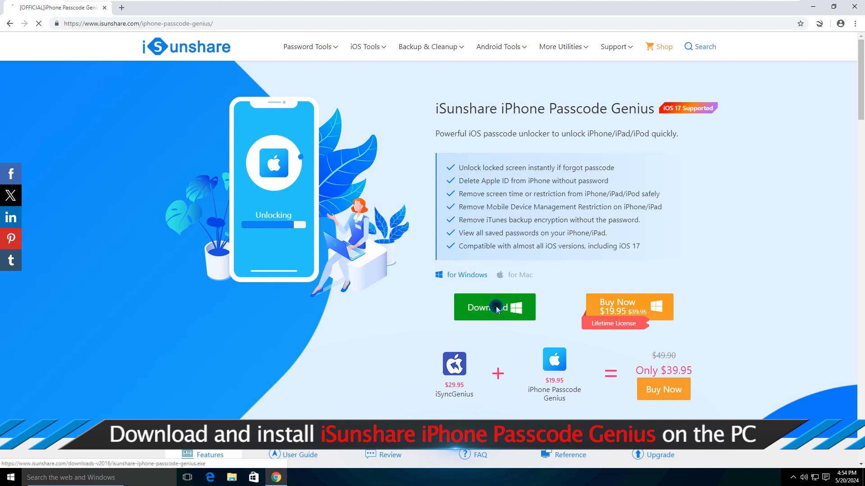
pyautogui.click(487, 307)
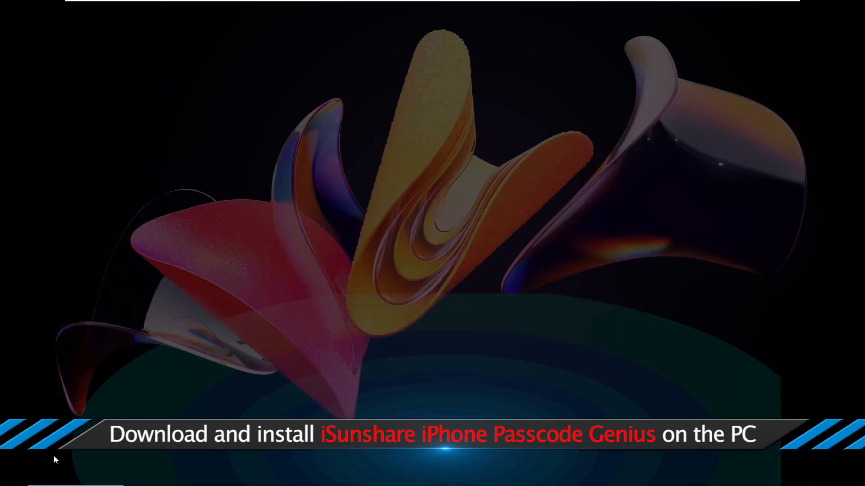
# Step: Allow UAC, install iPhone Passcode Genius 4.1.6.4, and finish with Launch enabled
pyautogui.click(468, 257)
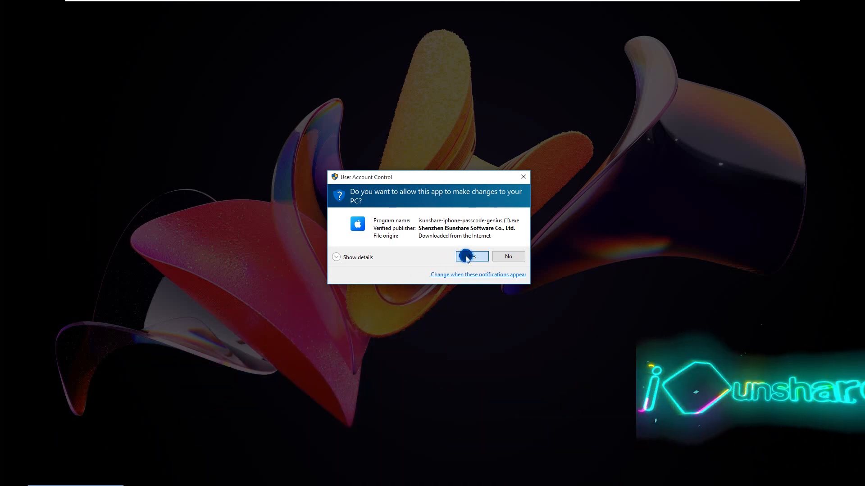
pyautogui.click(469, 256)
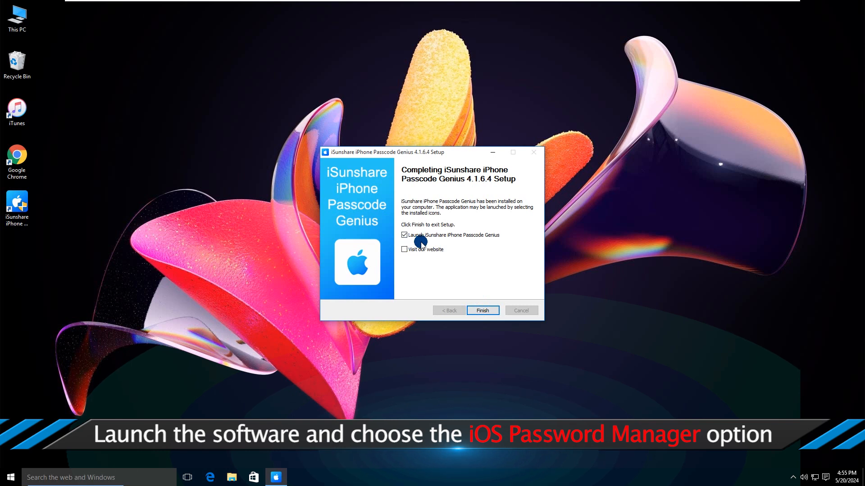
pyautogui.click(482, 310)
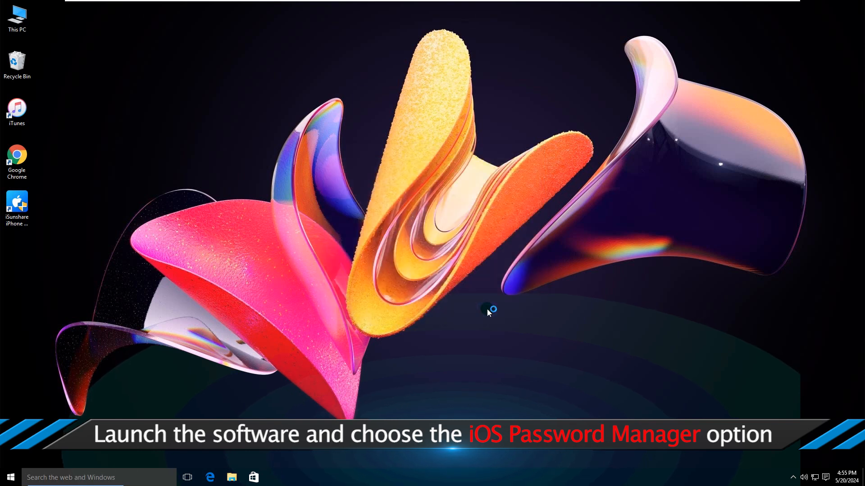
pyautogui.doubleClick(16, 204)
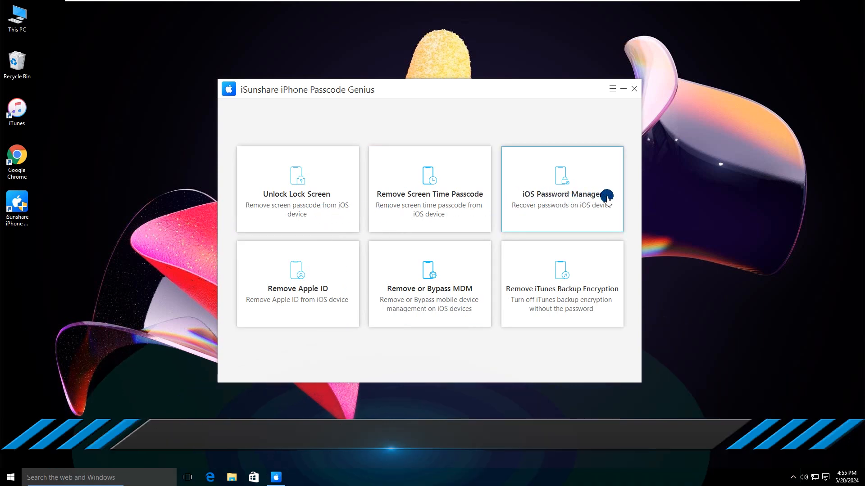
# Step: Open the iOS Password Manager tile to detect the connected iPhone 12
pyautogui.click(561, 189)
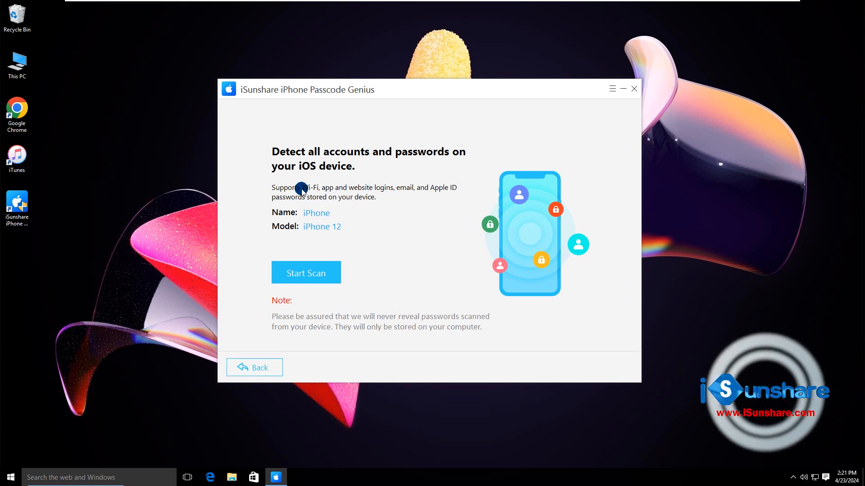
pyautogui.moveTo(379, 190)
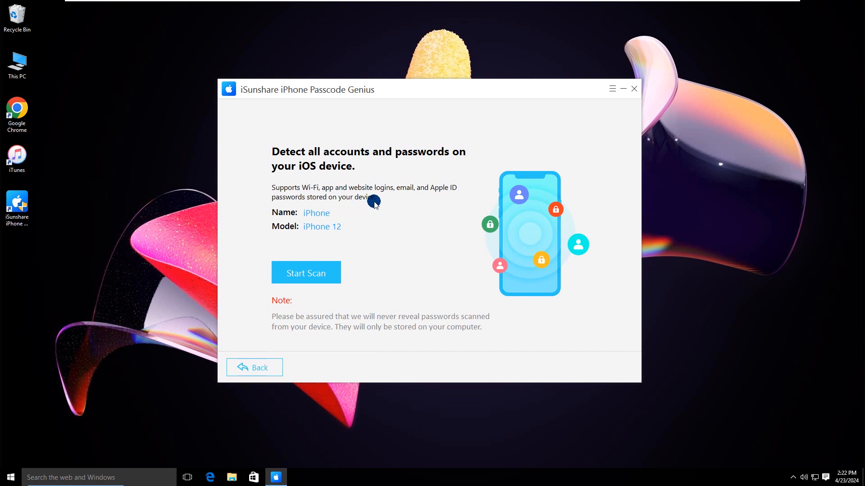
pyautogui.moveTo(276, 309)
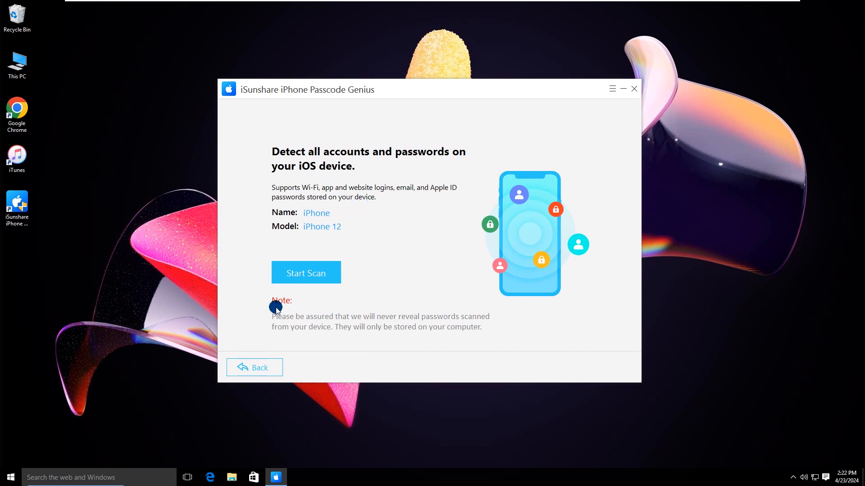
pyautogui.moveTo(425, 320)
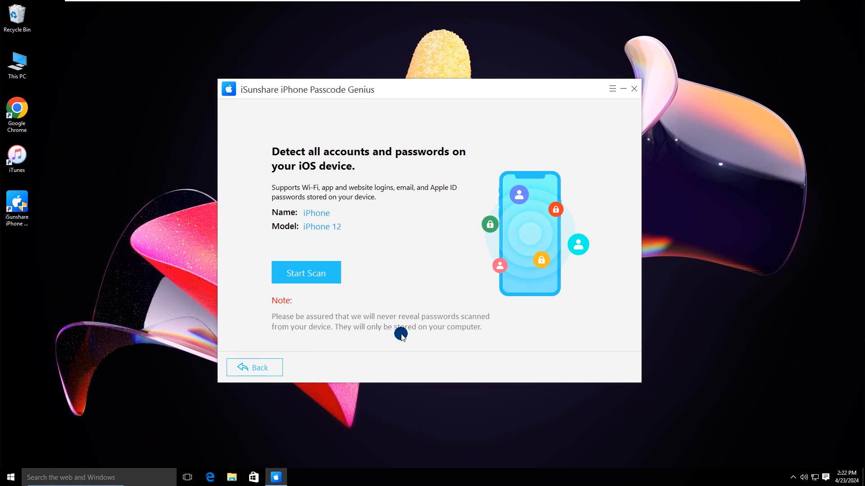
pyautogui.moveTo(485, 335)
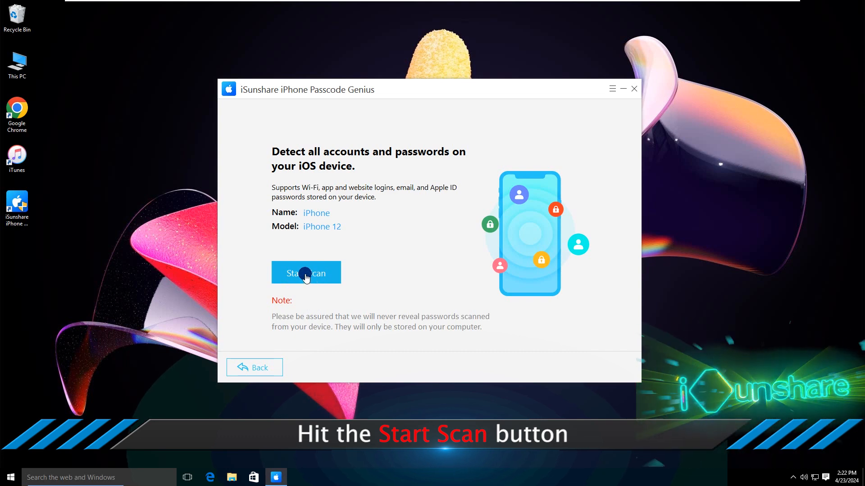
# Step: Start Scan on the iPhone 12 and accept the temporary backup password
pyautogui.click(307, 273)
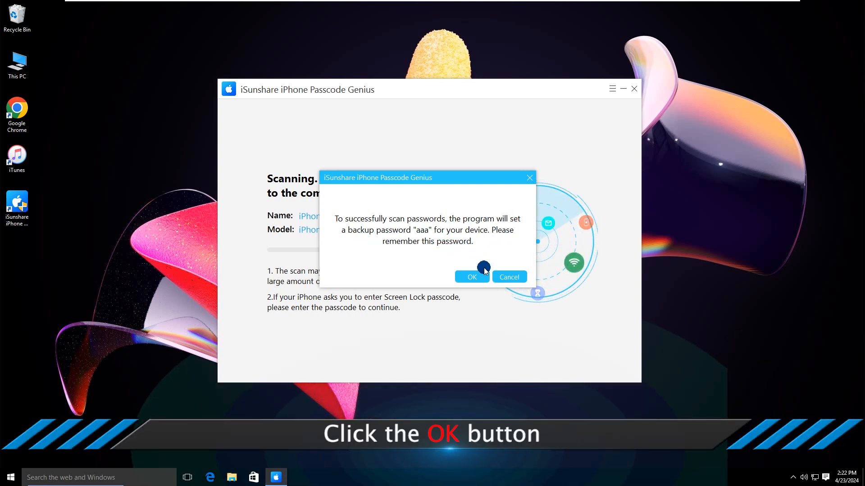
pyautogui.click(471, 277)
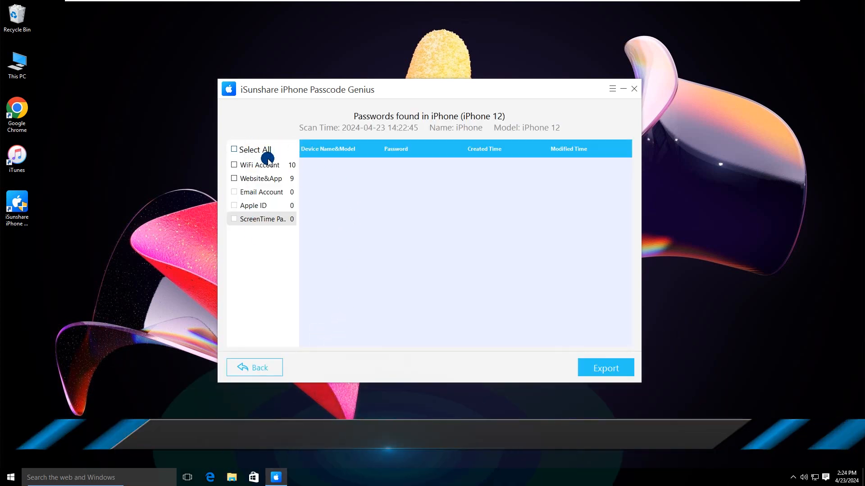
# Step: Hide the WiFi password, open Website&App, and briefly reveal the eadspace.com password
pyautogui.click(256, 164)
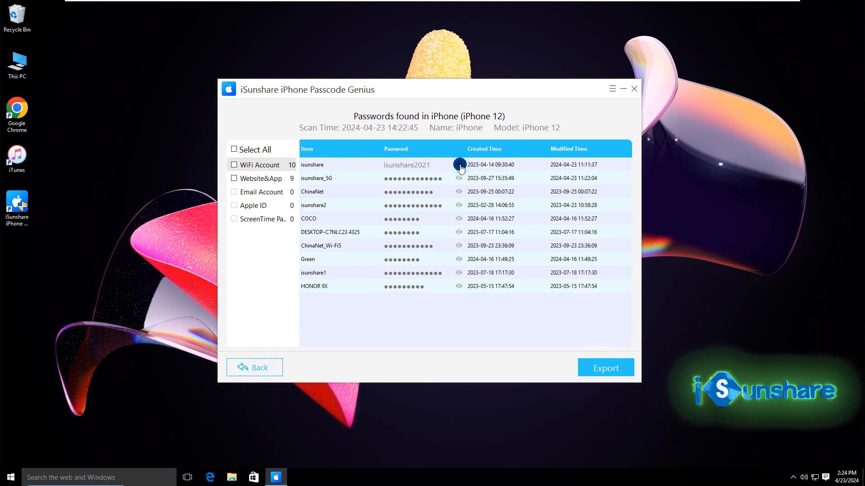
pyautogui.click(458, 165)
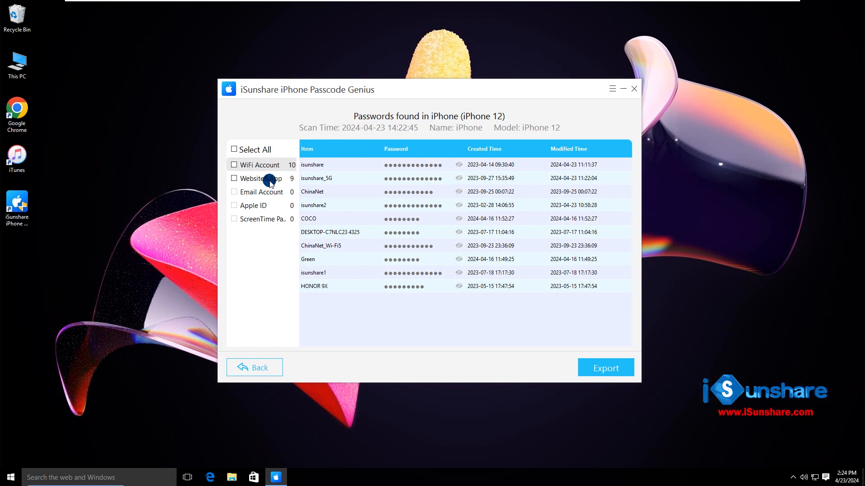
pyautogui.click(259, 178)
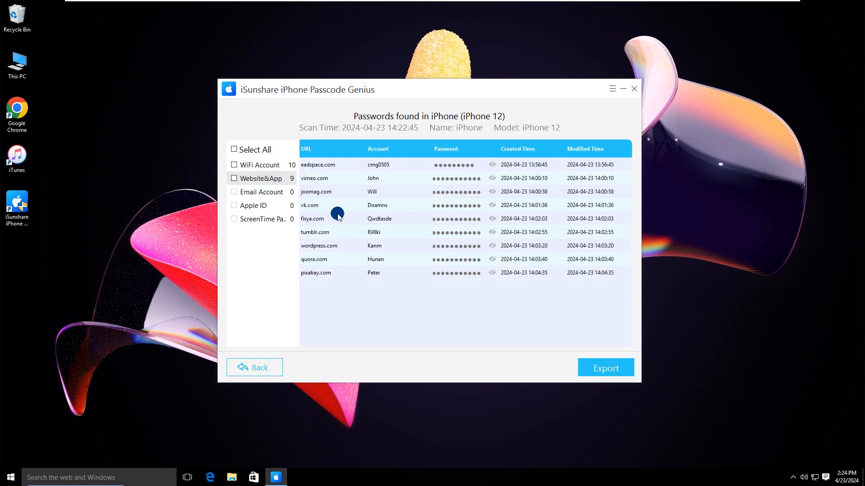
pyautogui.moveTo(444, 281)
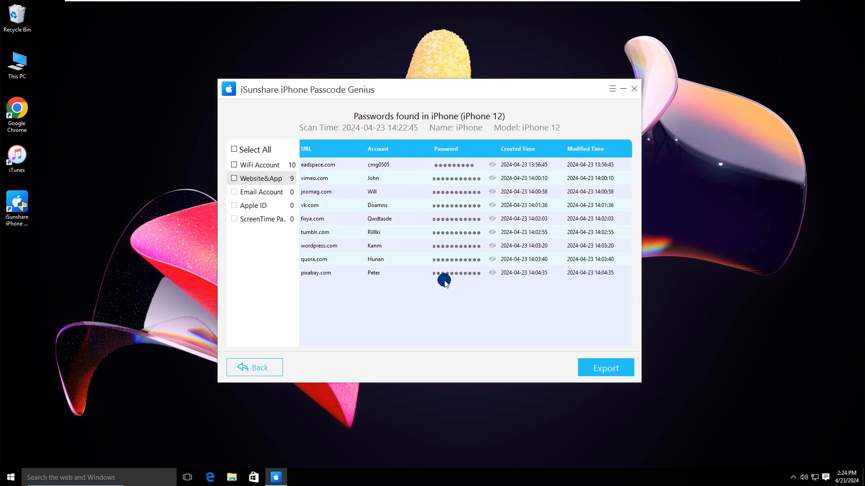
pyautogui.click(491, 165)
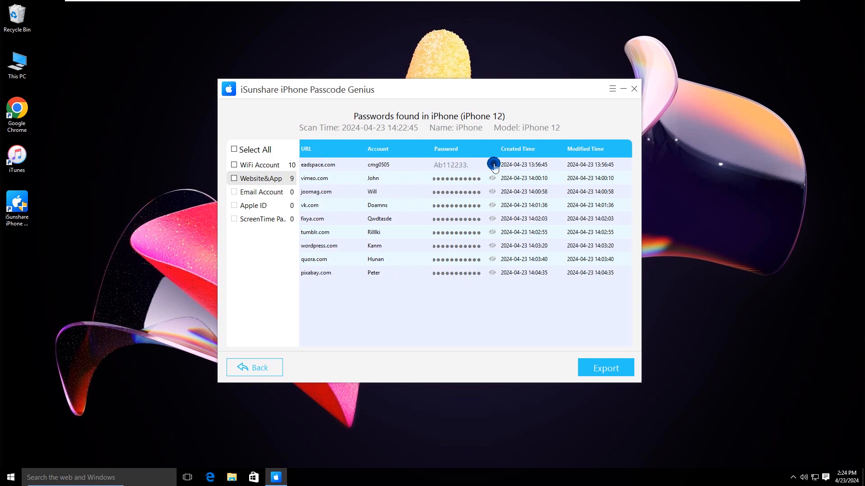
pyautogui.click(492, 165)
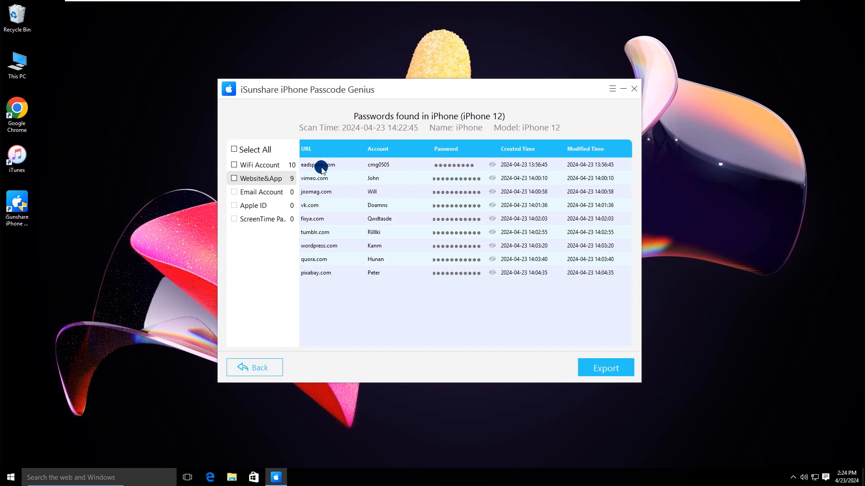
pyautogui.moveTo(314, 200)
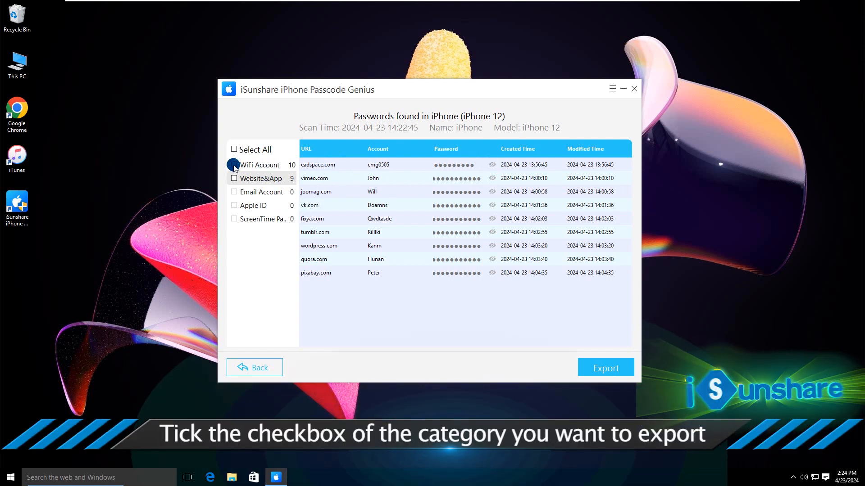
# Step: Export WiFi Account and Website&App passwords to the files (E:) drive
pyautogui.click(234, 164)
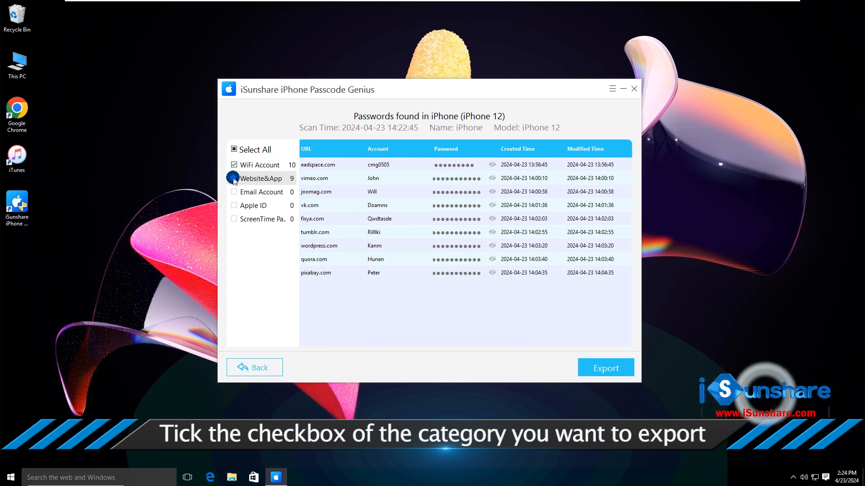
pyautogui.click(234, 178)
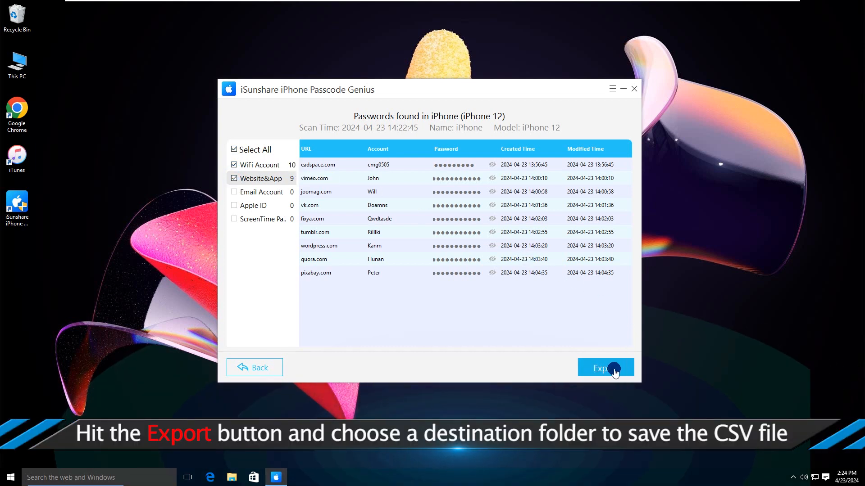
pyautogui.click(606, 368)
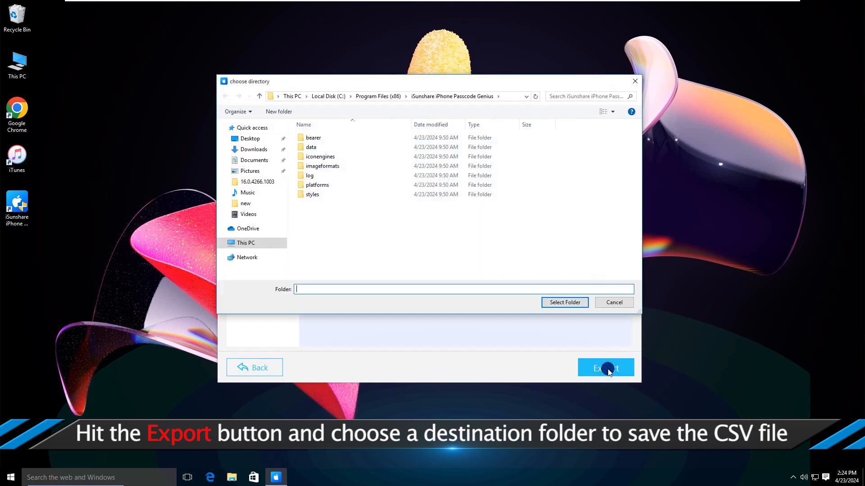
pyautogui.click(246, 243)
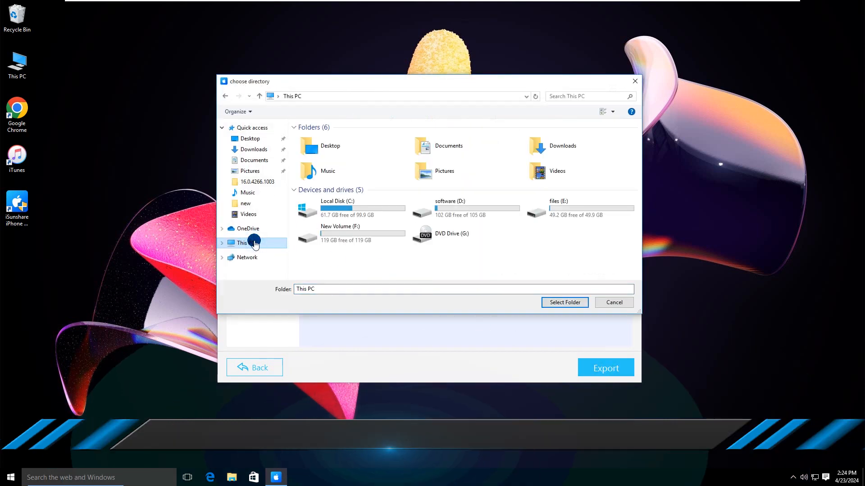
pyautogui.doubleClick(558, 208)
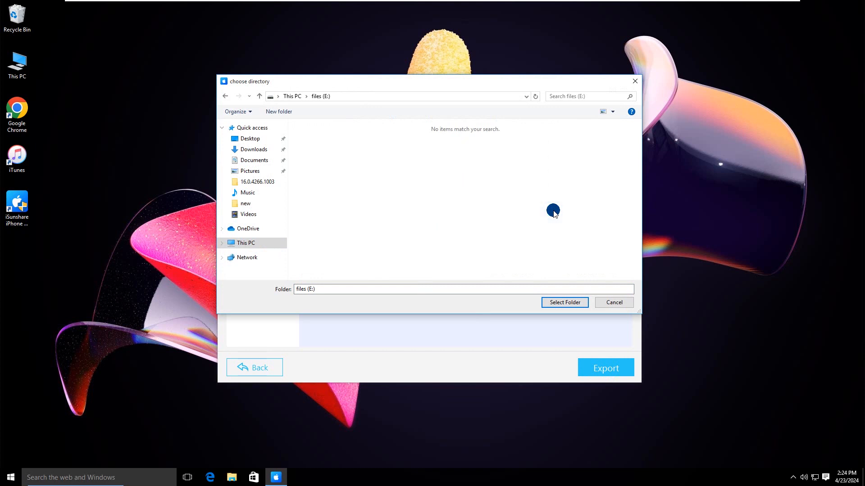
pyautogui.click(563, 302)
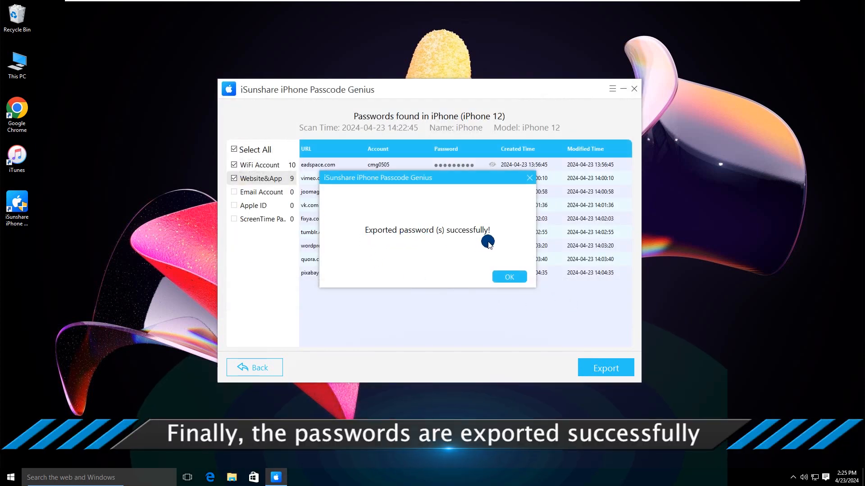
pyautogui.click(508, 276)
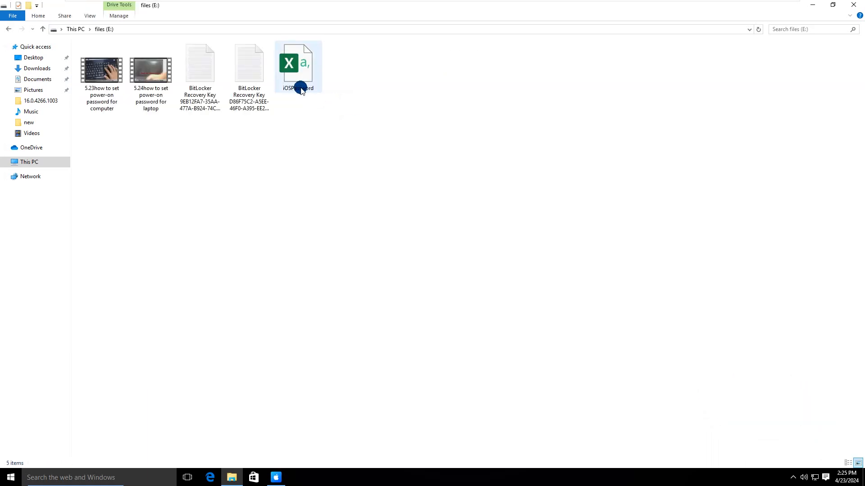
# Step: Open iOSPassword in Excel, close it, and close the files (E:) window
pyautogui.doubleClick(298, 62)
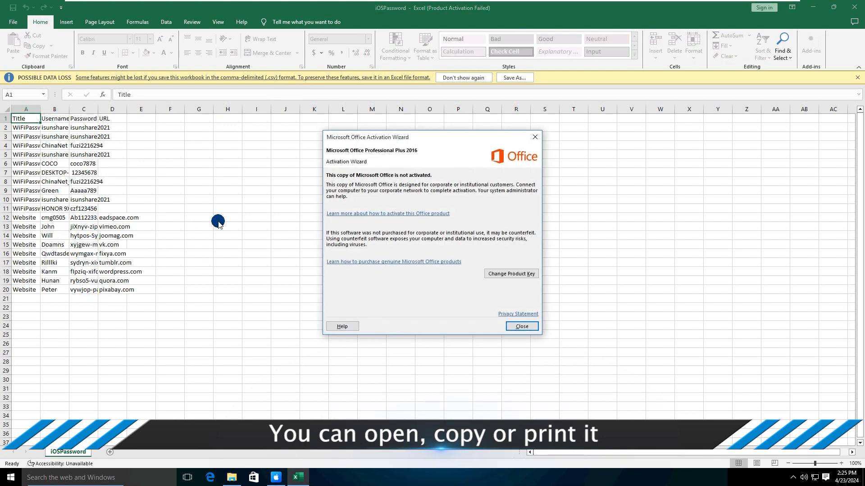
pyautogui.click(520, 326)
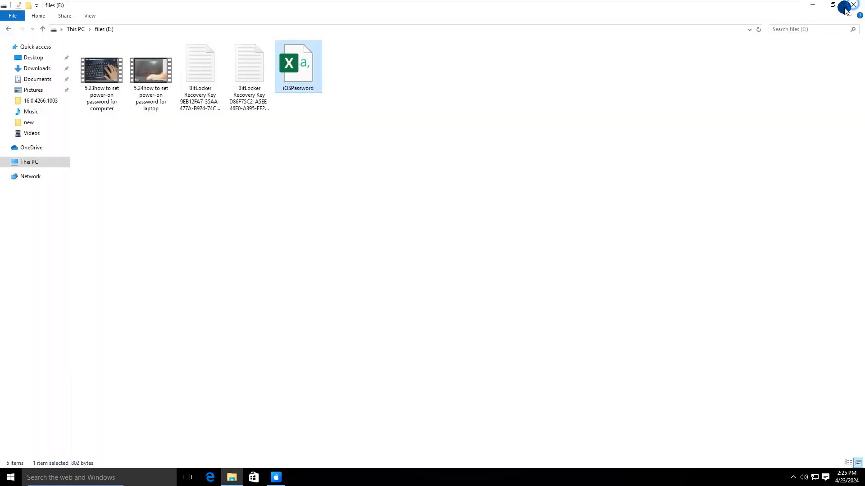
pyautogui.click(275, 478)
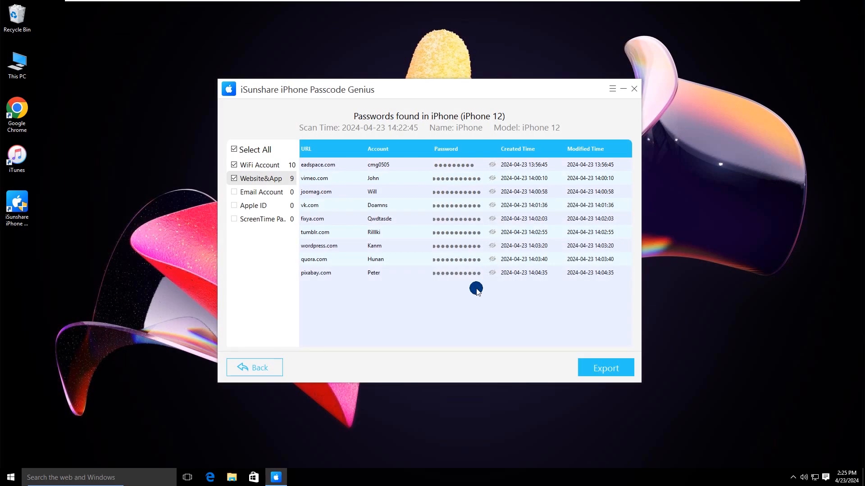